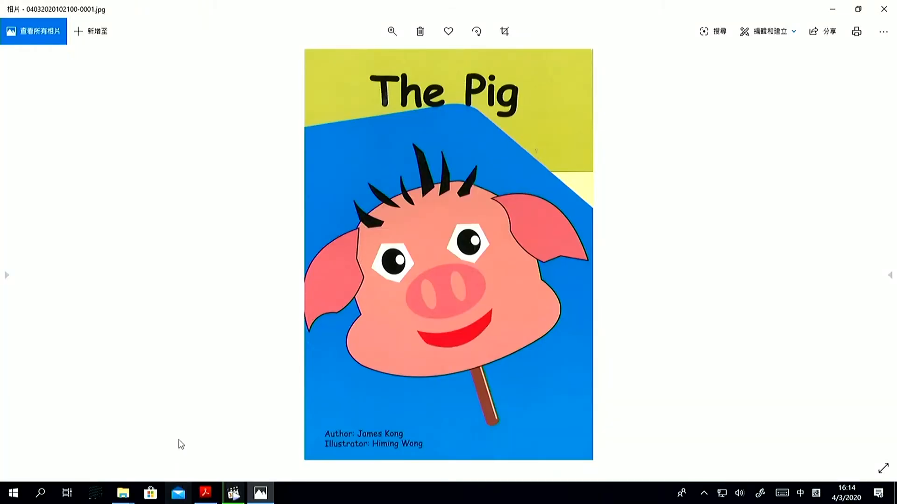
mouse_move(176, 423)
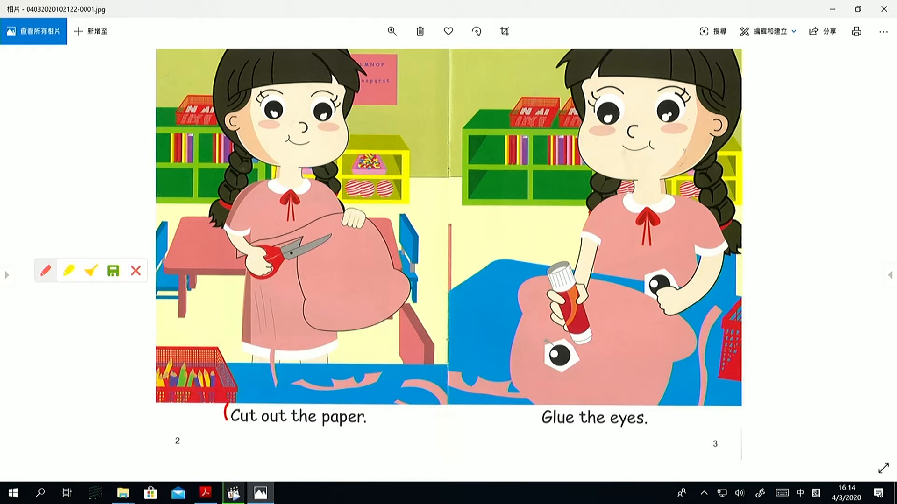
Circle the word Cut in red pen on pages 2 and 3
left_click_drag(232, 417, 258, 426)
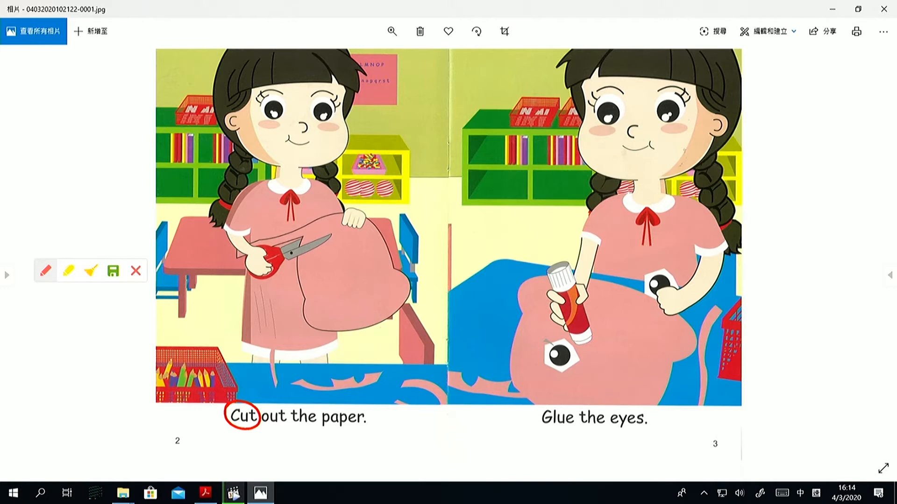
left_click_drag(541, 418, 577, 417)
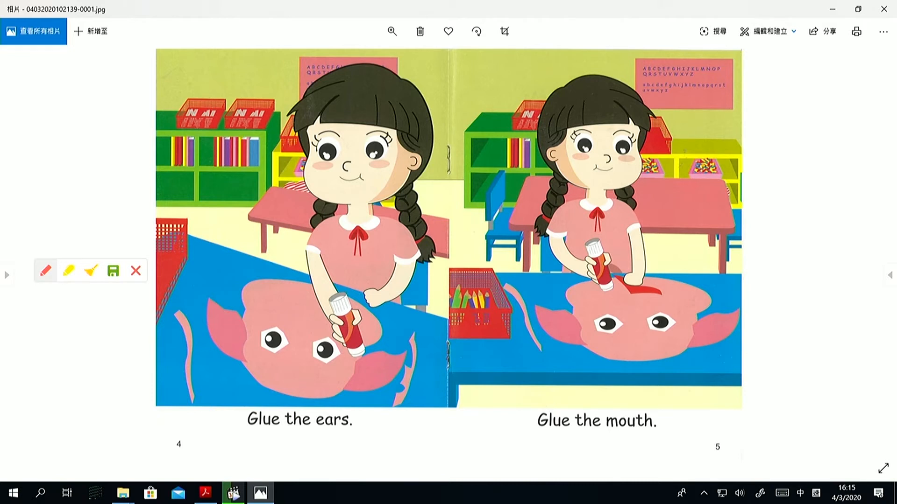
Circle Glue in 'Glue the ears' and draw a red arrow pointing at 'Glue the mouth'
left_click_drag(246, 418, 286, 426)
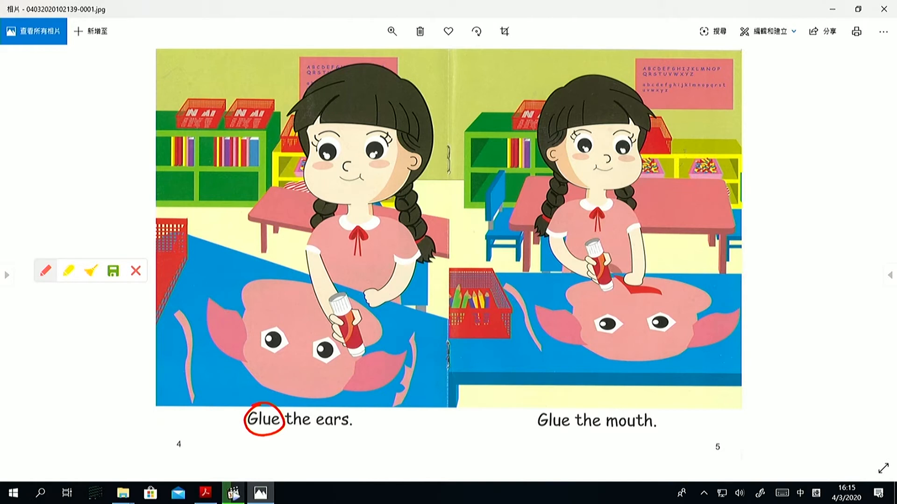
left_click_drag(526, 486, 552, 440)
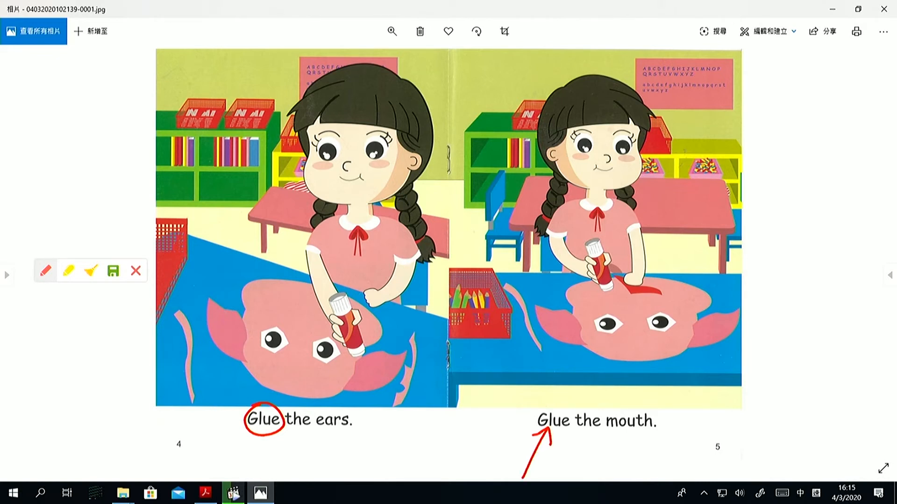
left_click_drag(538, 412, 572, 434)
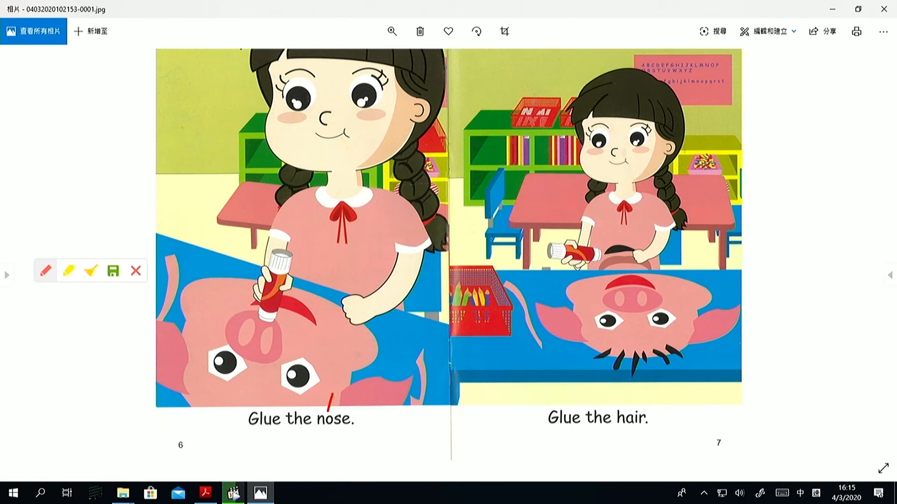
Mark red strokes under 'Glue the nose' and begin circling Glue on page 6
left_click_drag(323, 394, 333, 406)
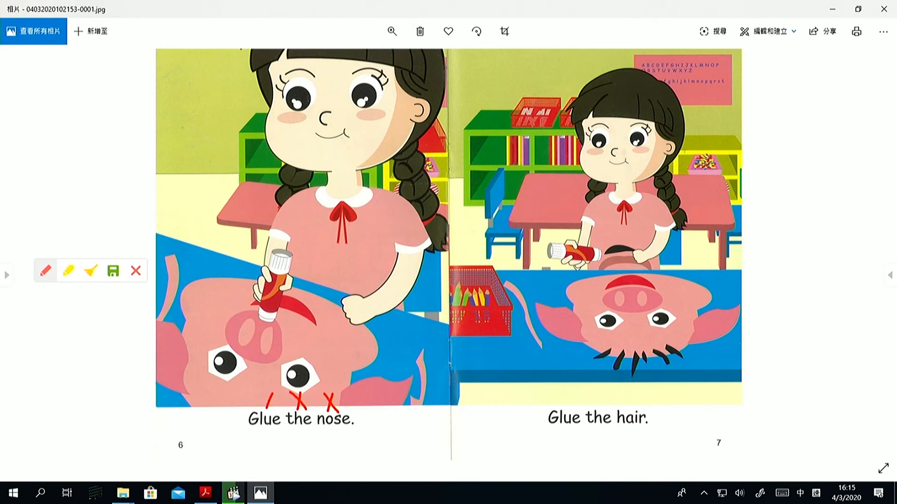
left_click_drag(245, 412, 280, 435)
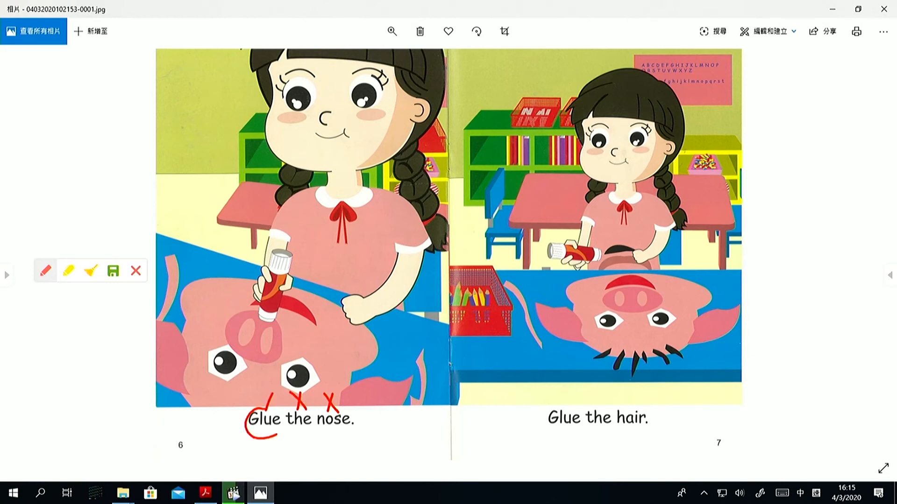